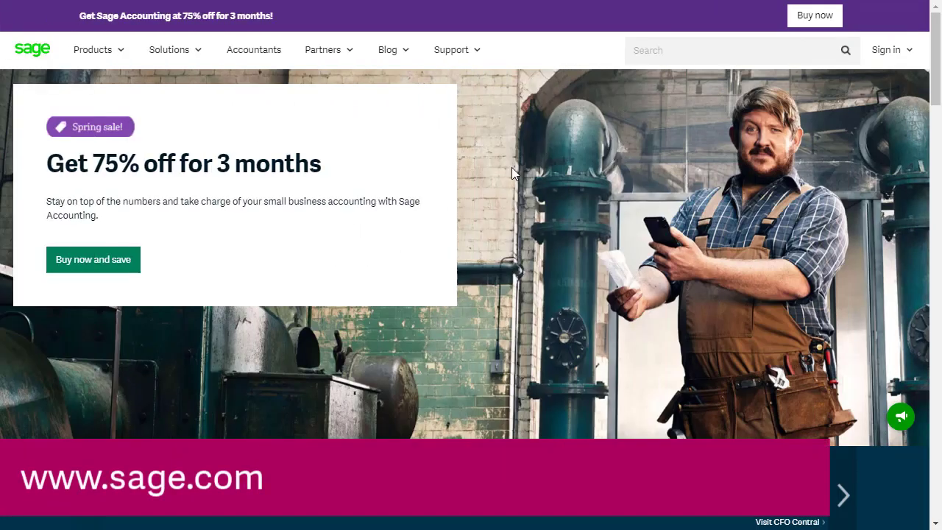
mouse_move(850, 120)
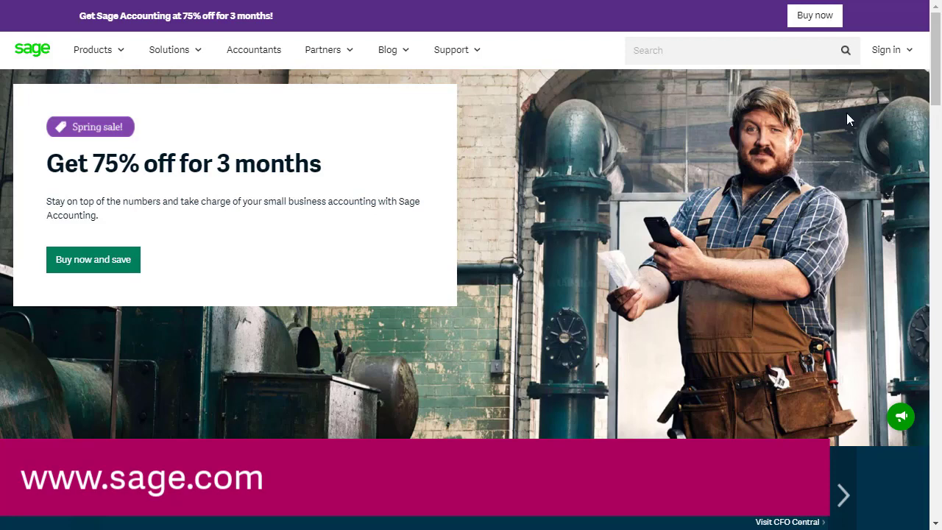
Step: Go to the Sage sign-in page from the sage.com homepage
left_click(886, 50)
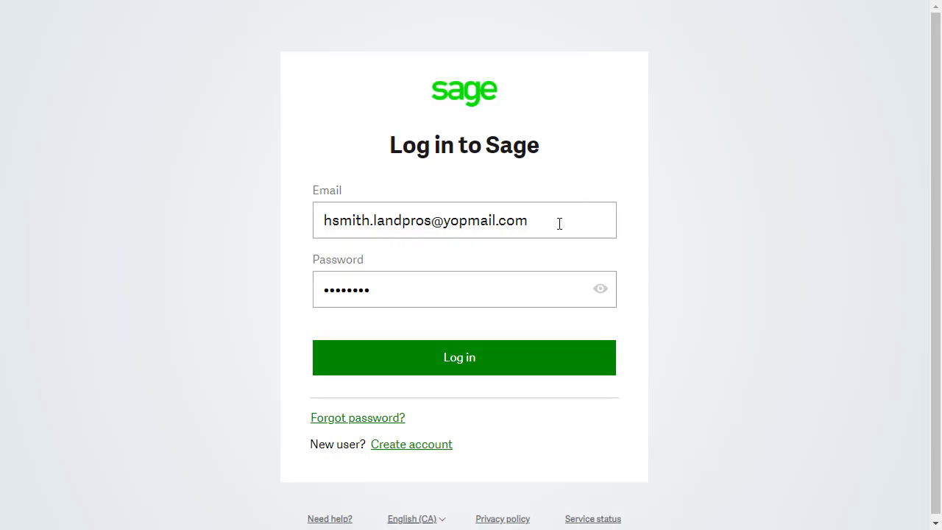
mouse_move(544, 289)
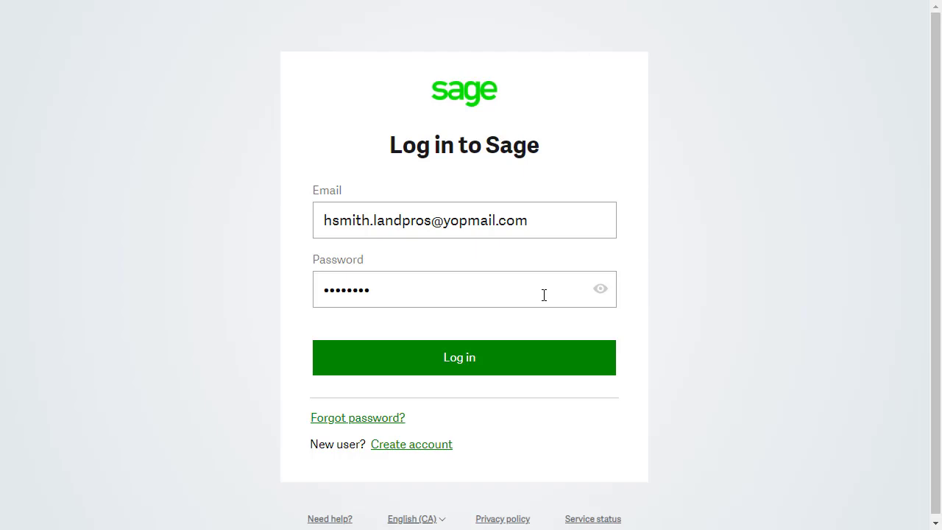
mouse_move(515, 362)
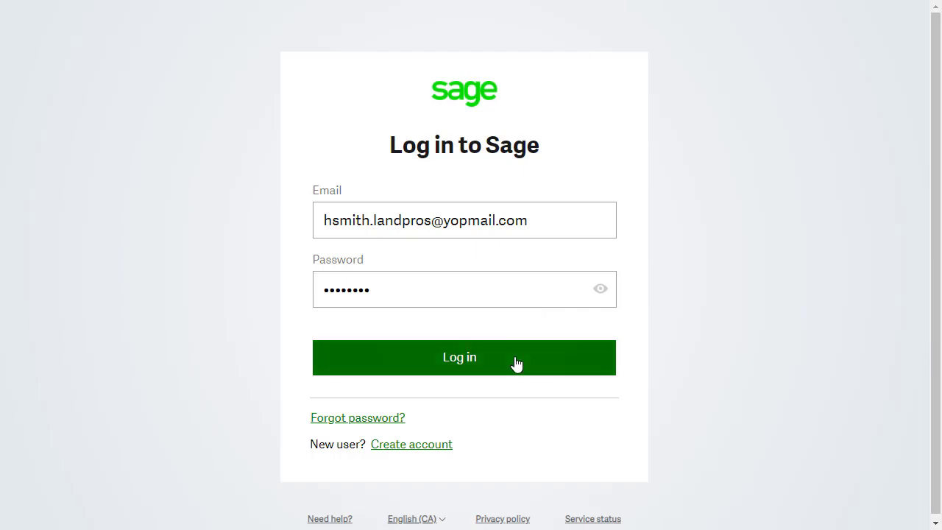
Step: Submit the Log in to Sage form with the account email and password
left_click(464, 358)
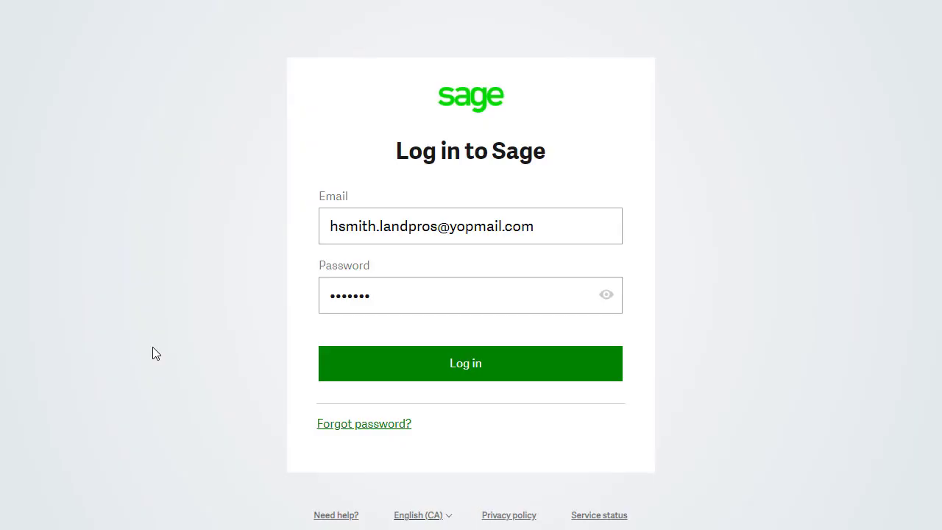
Step: After the wrong email or password error, request a password reset email for the account
left_click(471, 362)
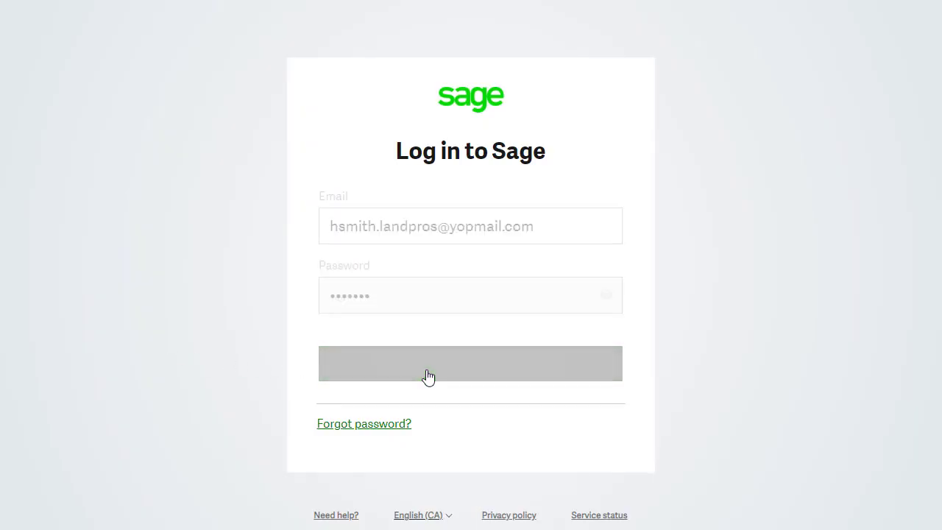
left_click(471, 362)
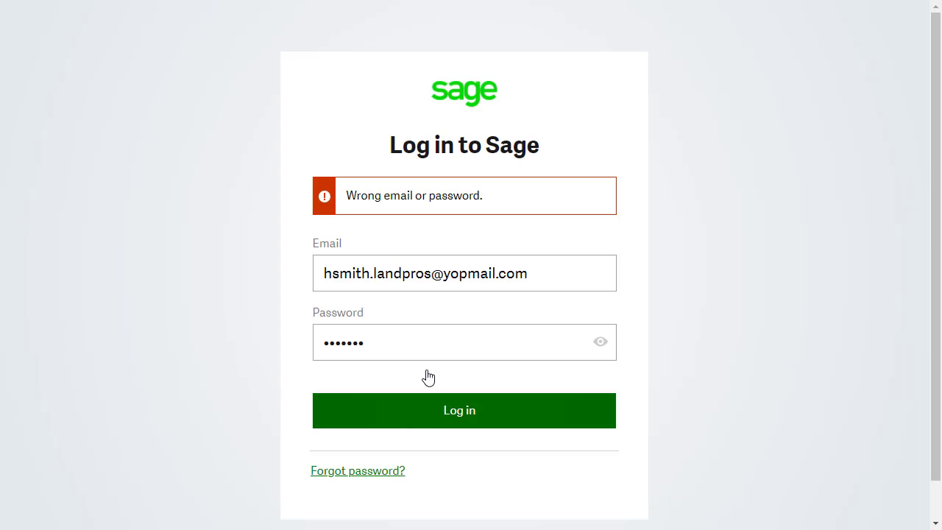
mouse_move(389, 478)
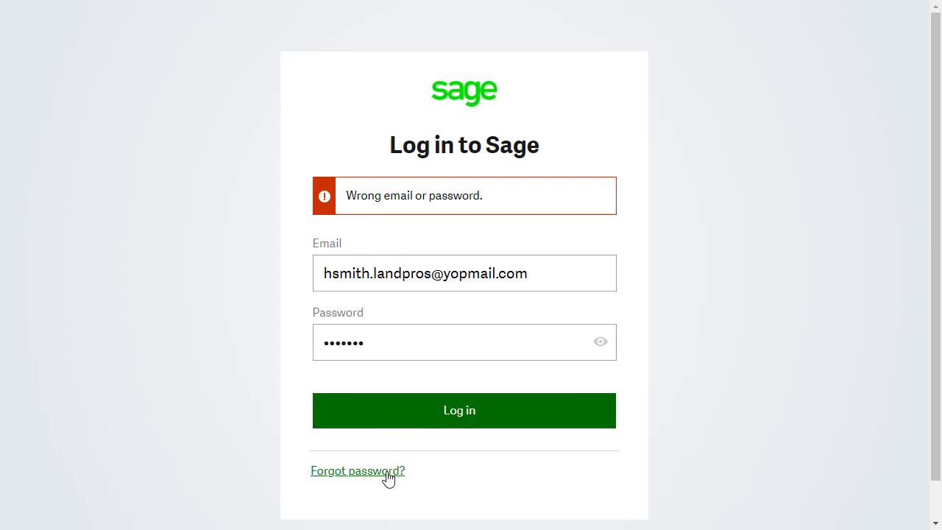
left_click(356, 471)
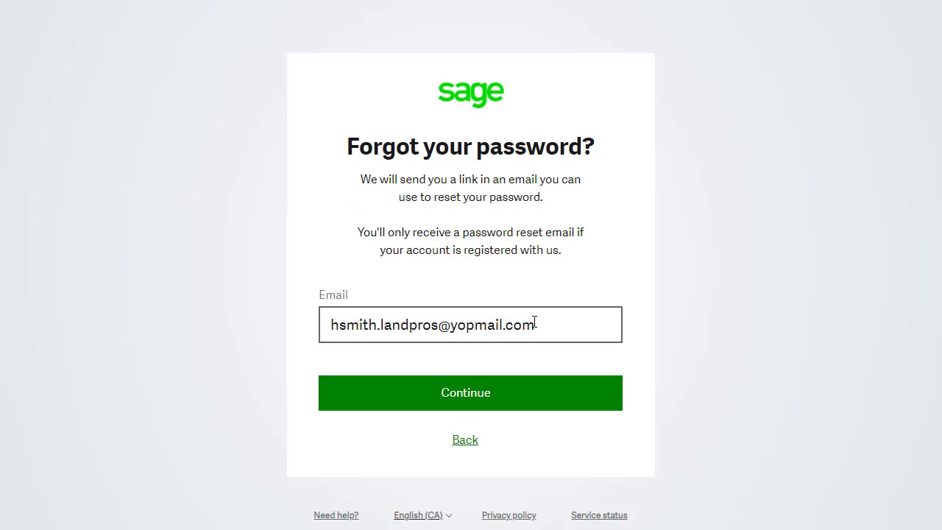
left_click(469, 392)
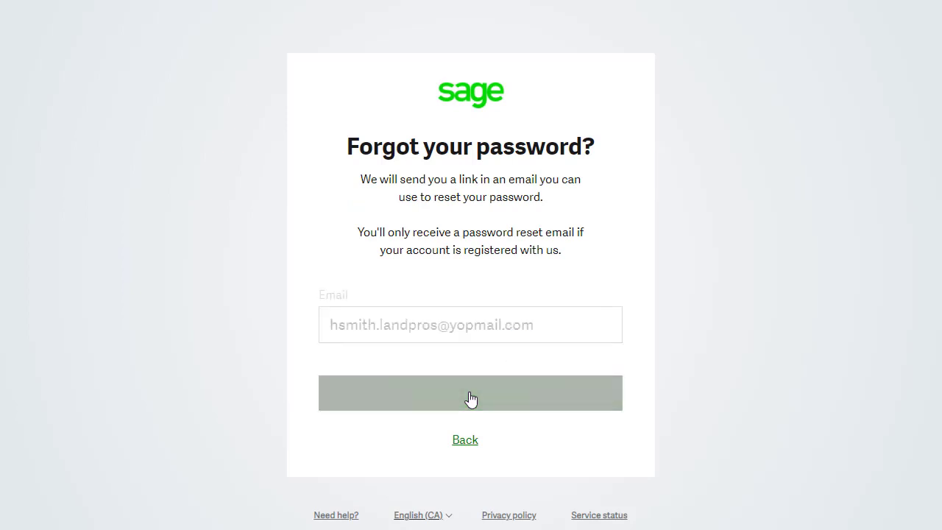
left_click(471, 391)
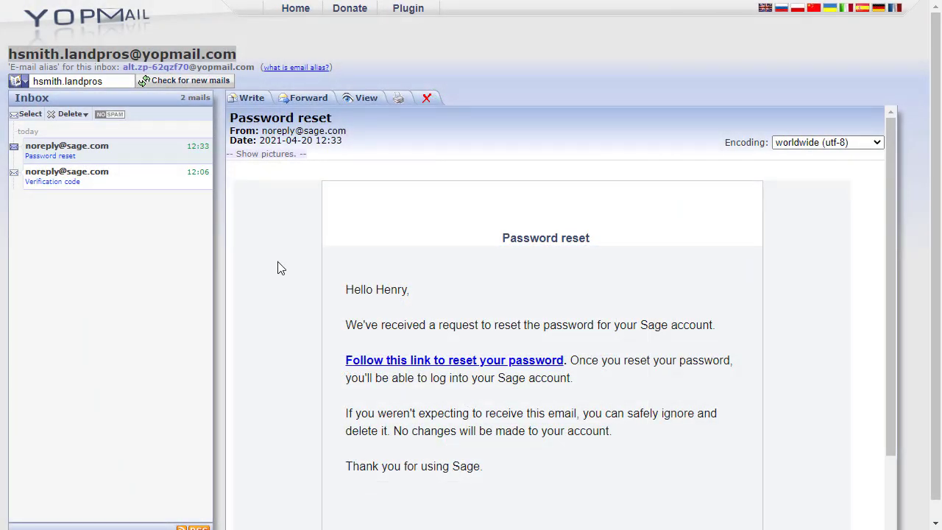
Step: Follow the reset link, submit the new password, and attempt Sage login again
left_click(453, 359)
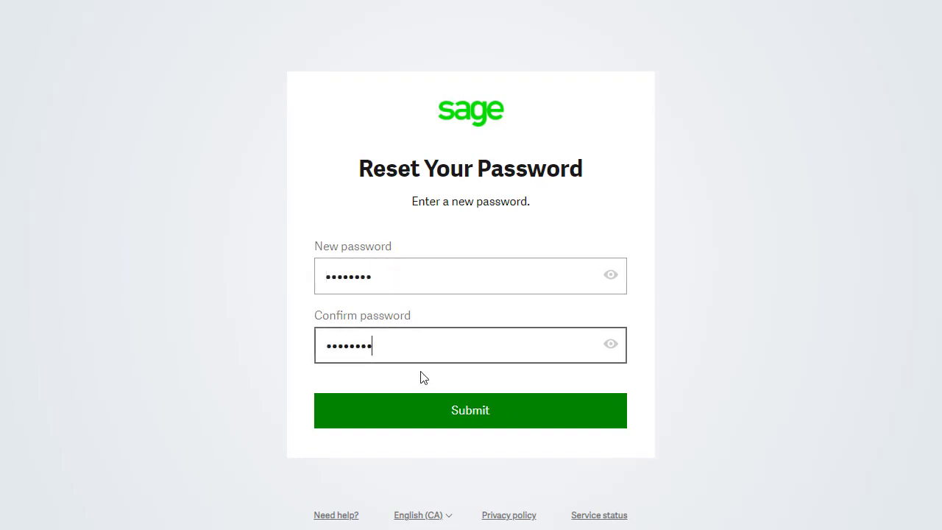
left_click(470, 409)
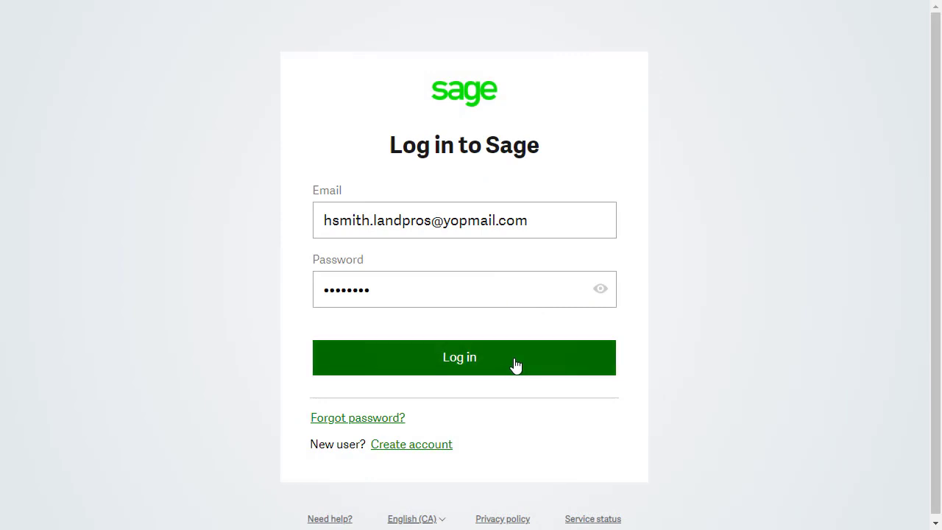
left_click(464, 357)
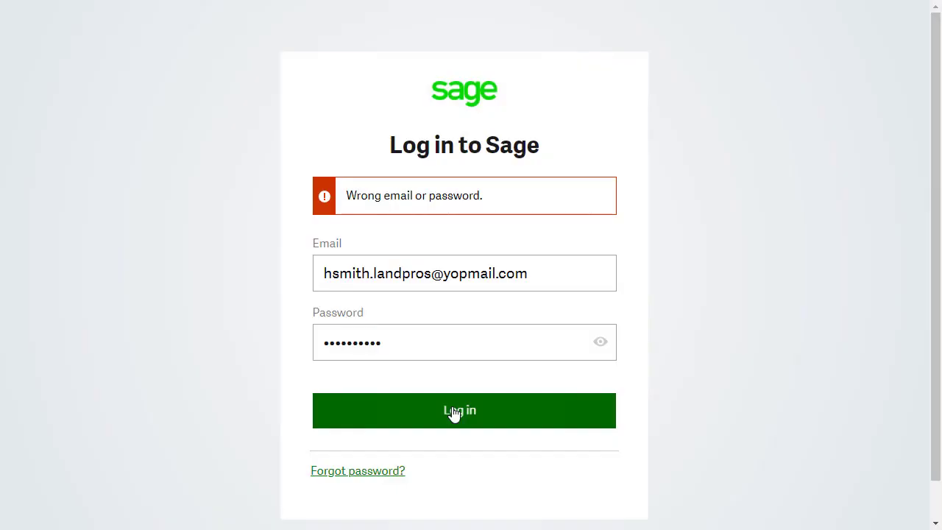
Step: Resubmit the login with the new password after another wrong-credentials error
left_click(463, 409)
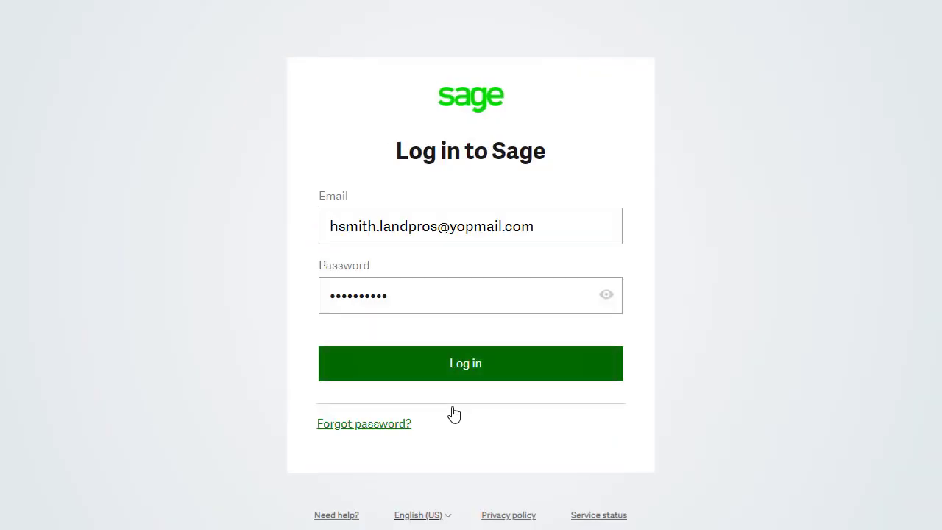
left_click(471, 362)
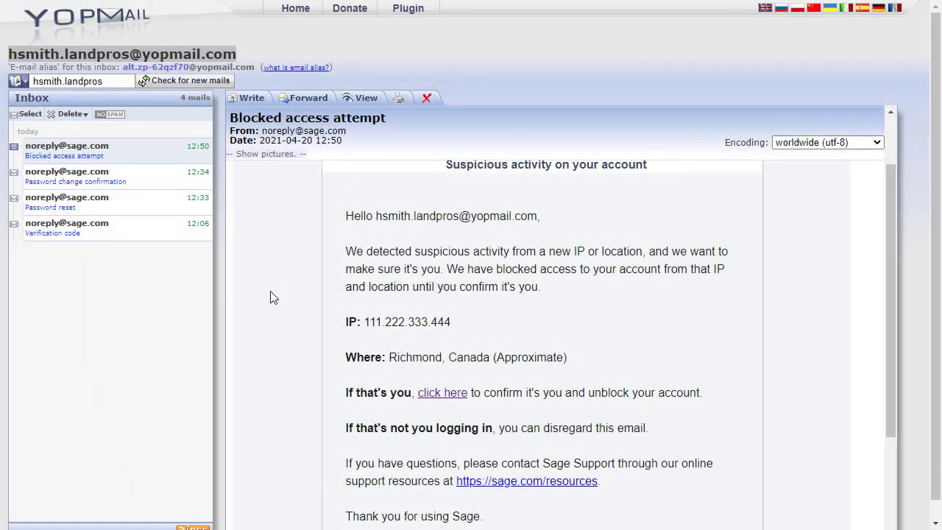
mouse_move(412, 378)
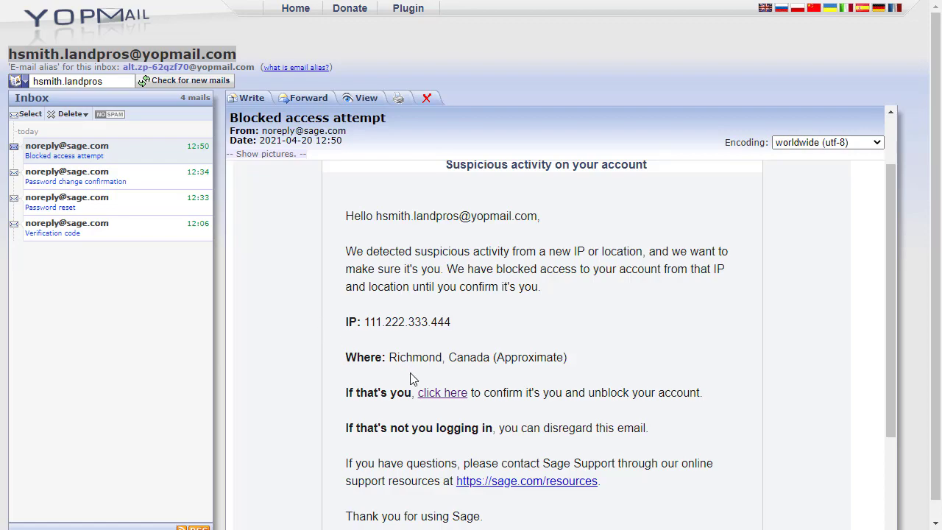
Step: Unblock the account via the blocked-access email link and log in to the Summary dashboard
left_click(442, 391)
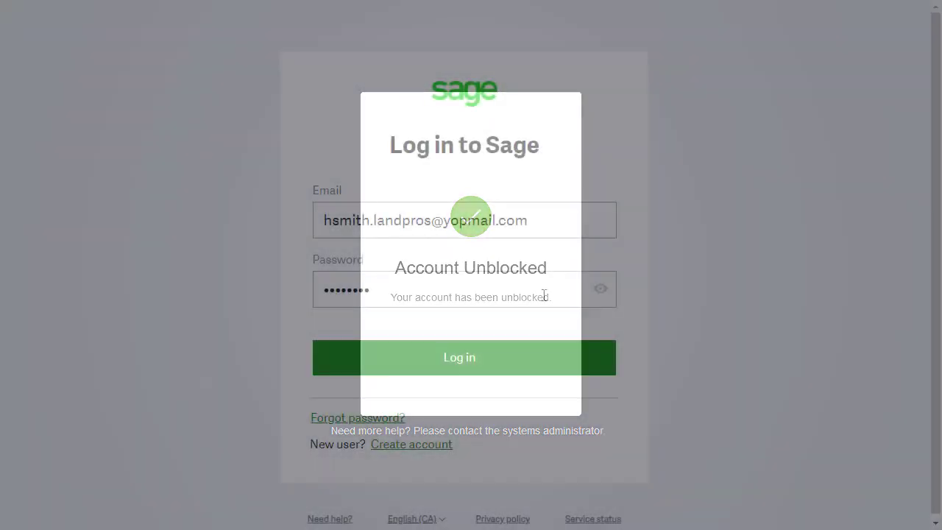
left_click(464, 358)
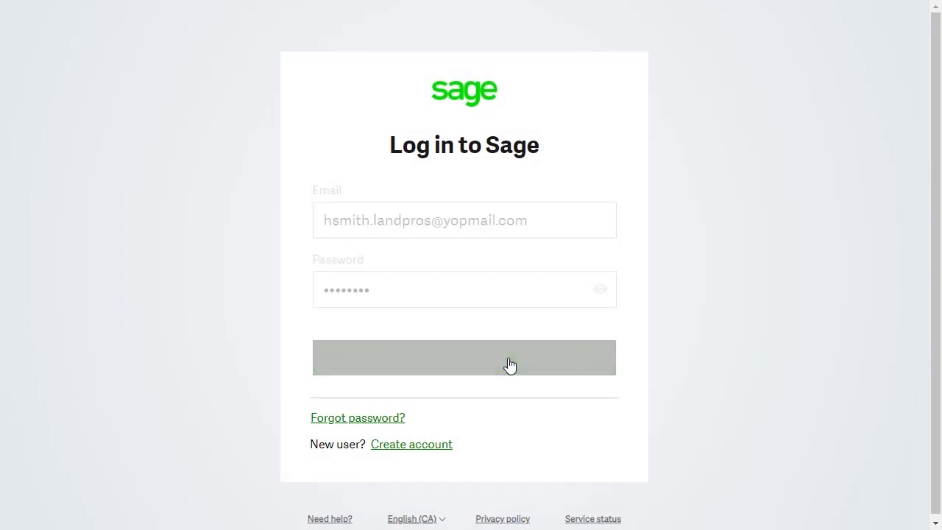
left_click(463, 357)
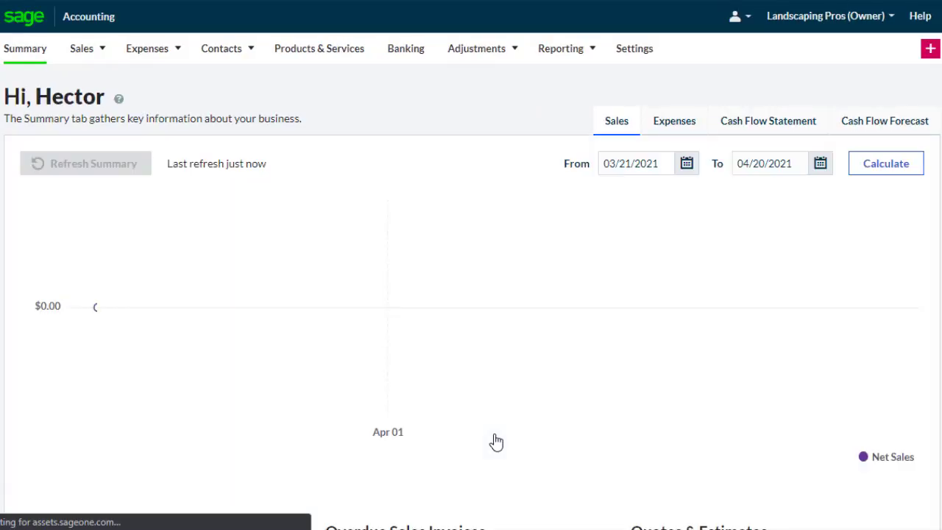